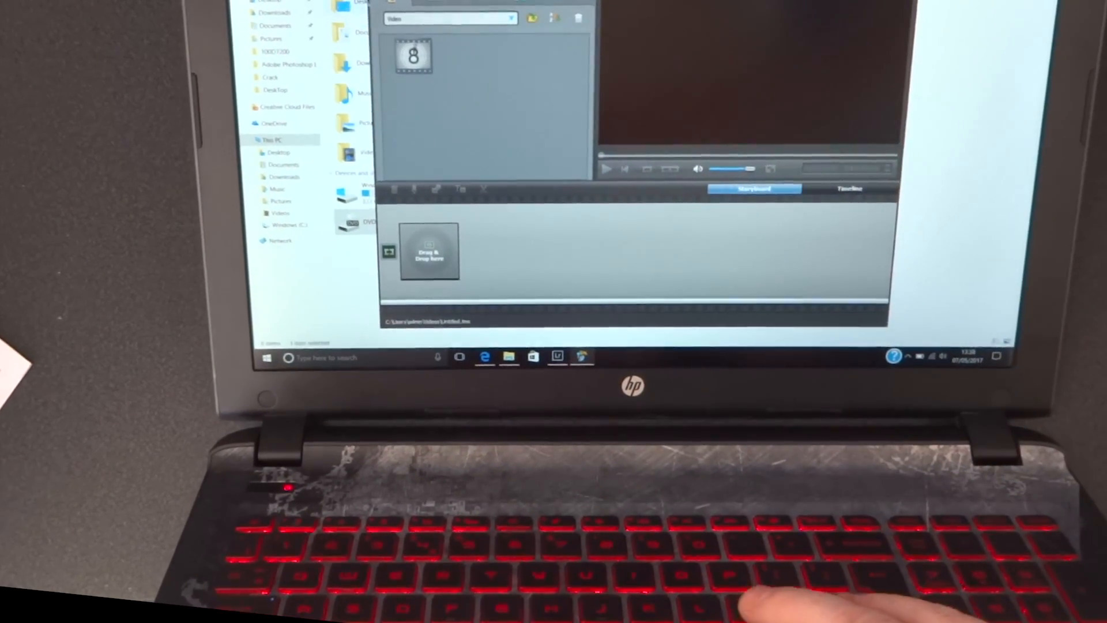
Load the countdown intro clip from the Edit library into the preview.
click(413, 56)
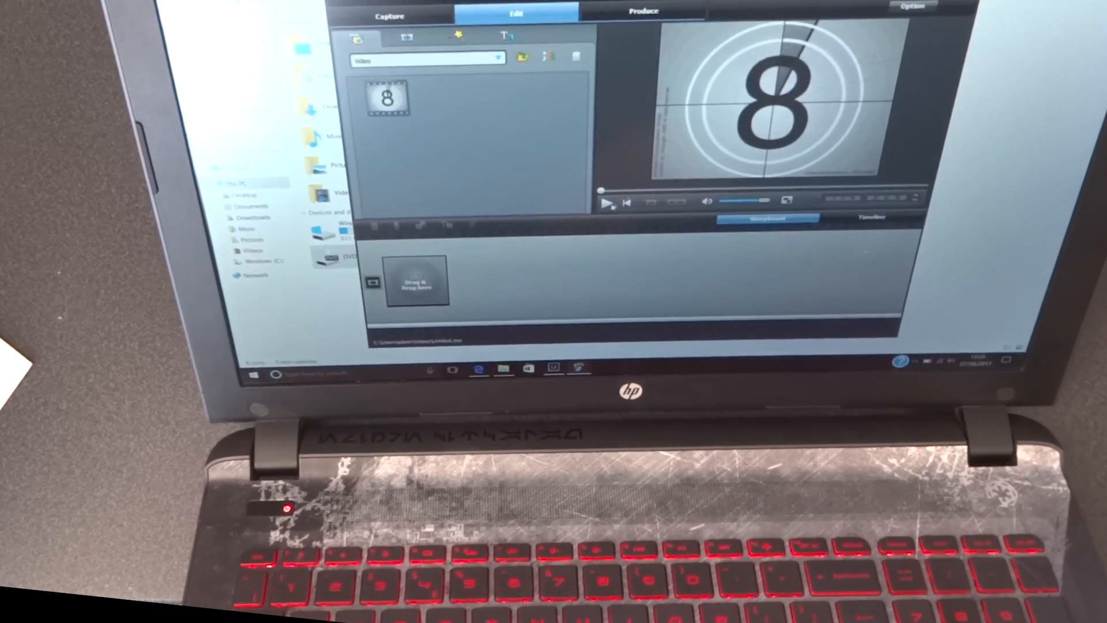
Play and stop the countdown intro, then switch the project view from storyboard to timeline.
click(608, 204)
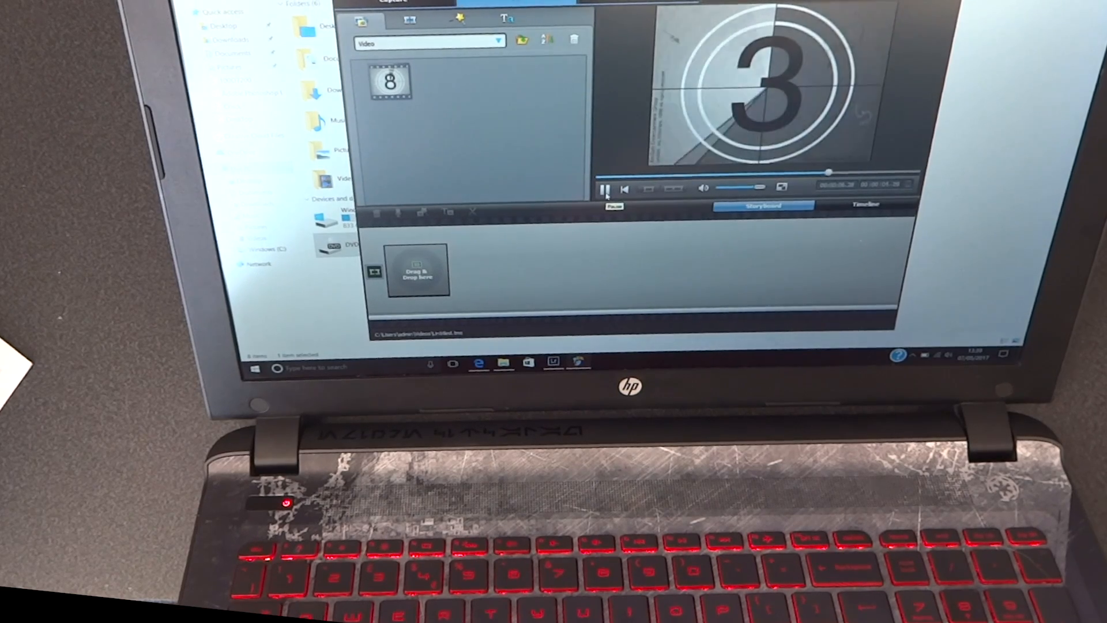
click(603, 188)
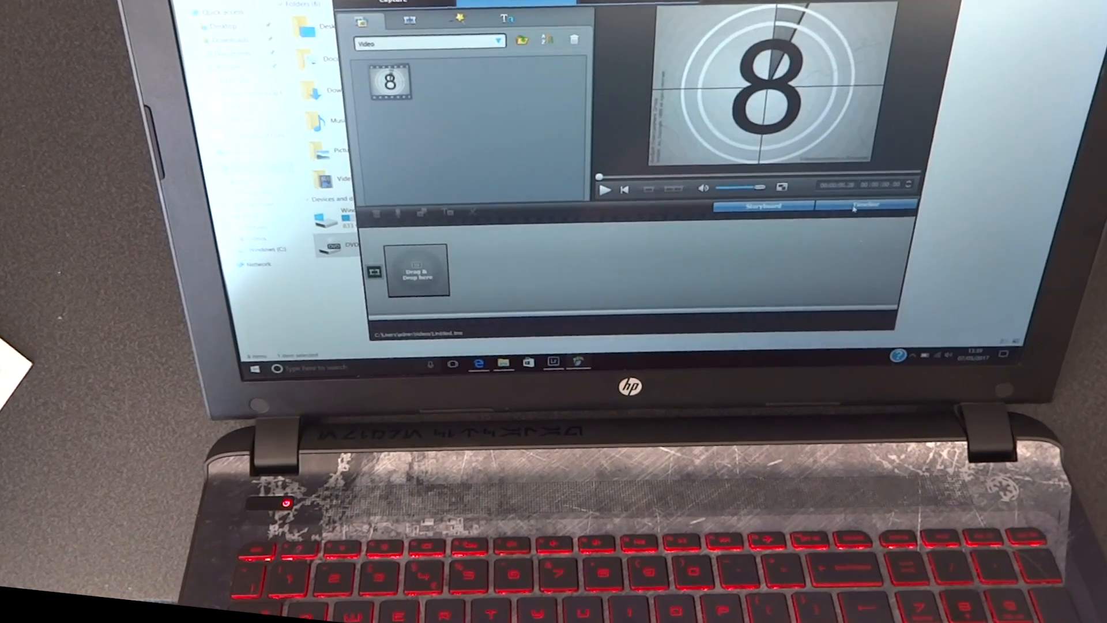
click(865, 206)
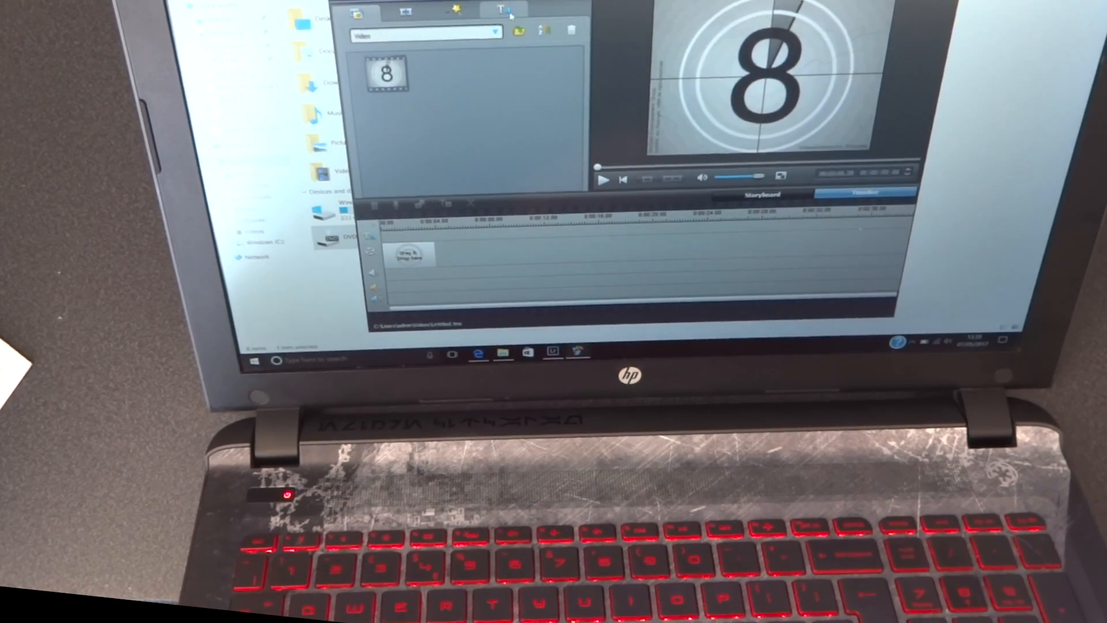
Browse the Title, Effect and Transition libraries and preview the Fade transition.
click(502, 10)
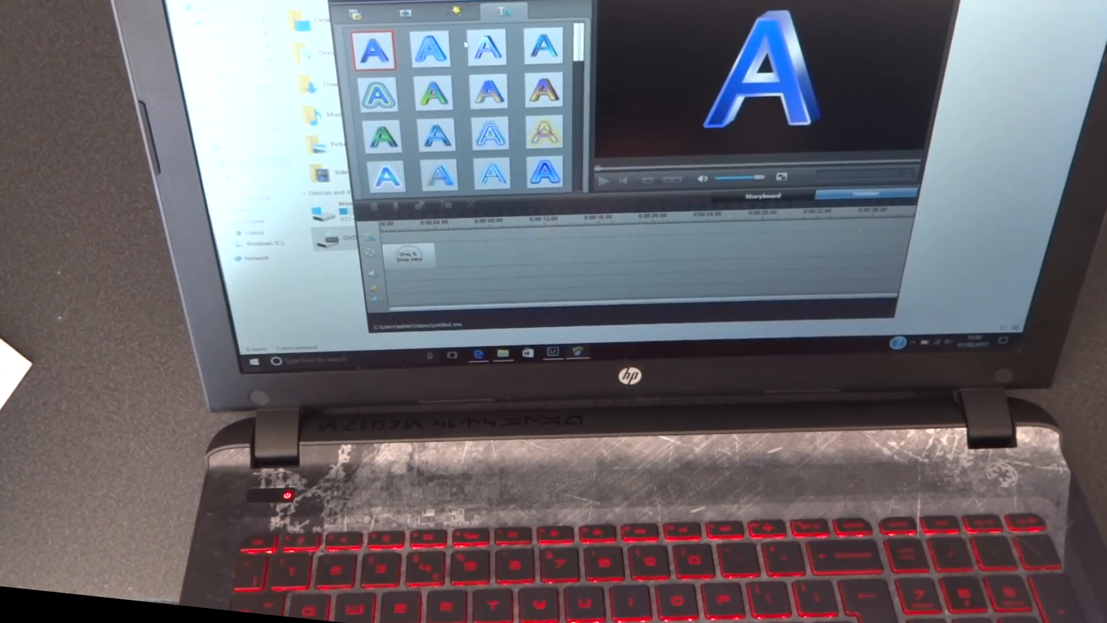
click(457, 10)
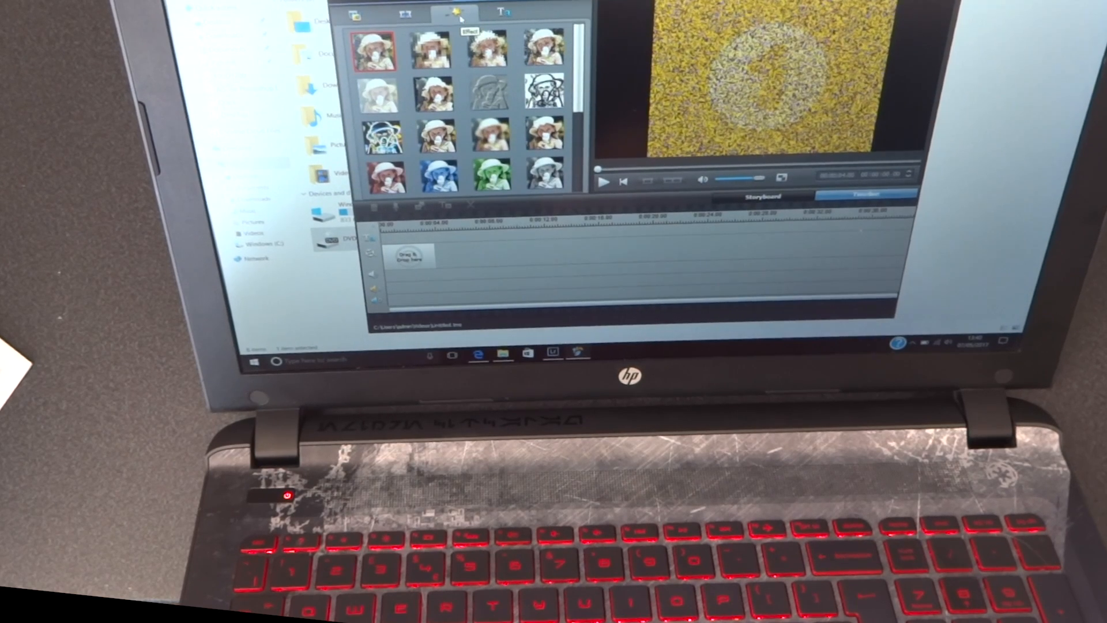
click(403, 14)
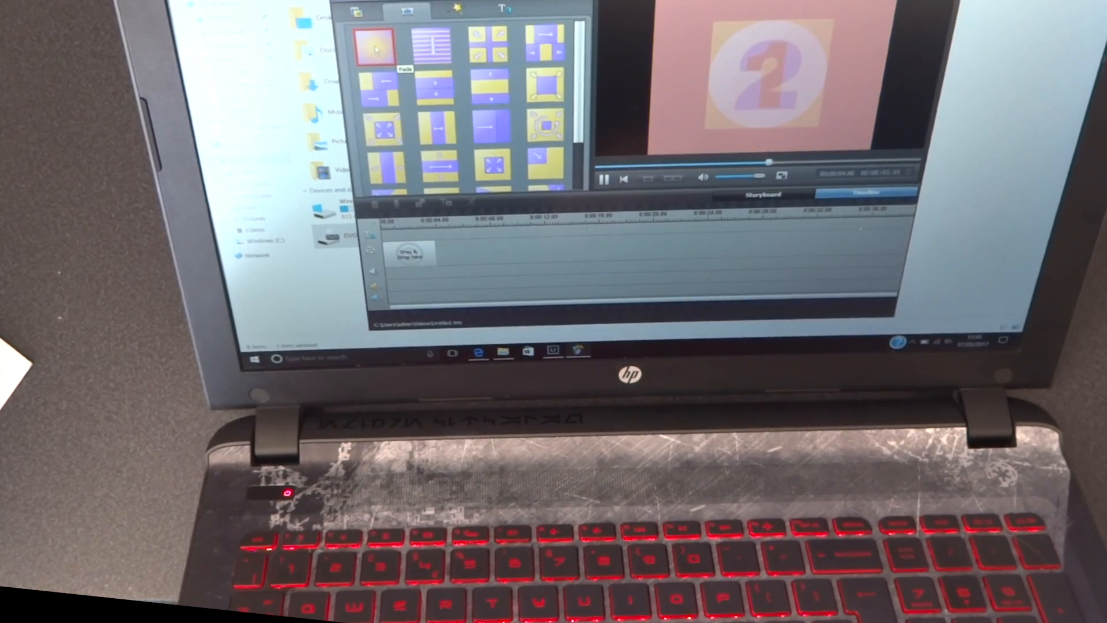
click(429, 41)
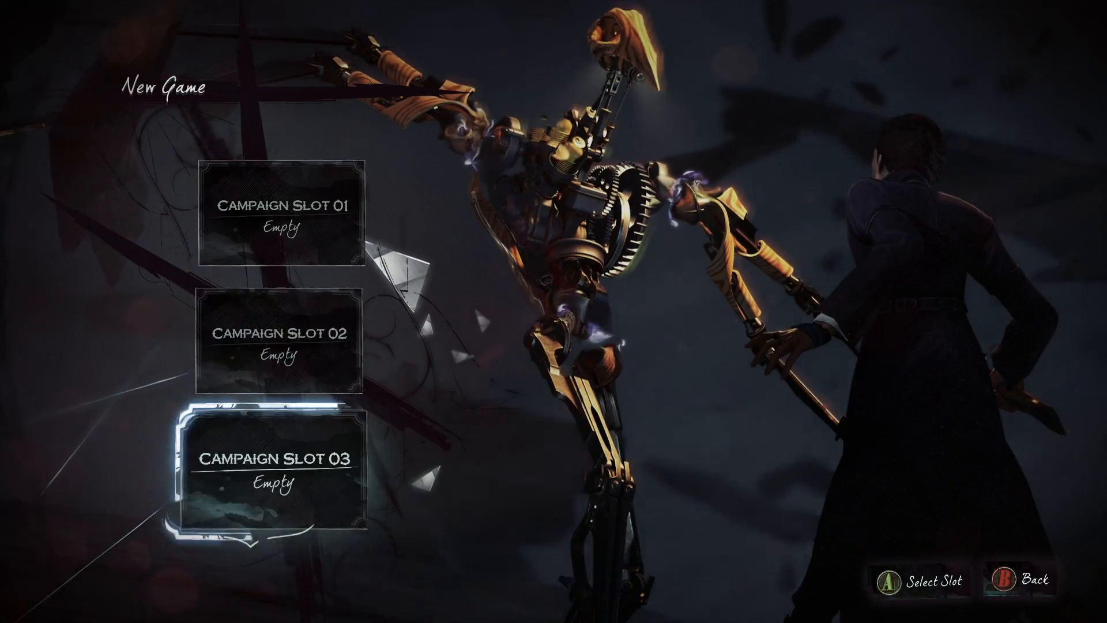
Start a new Dishonored 2 campaign in Campaign Slot 03 and load into the level.
click(279, 466)
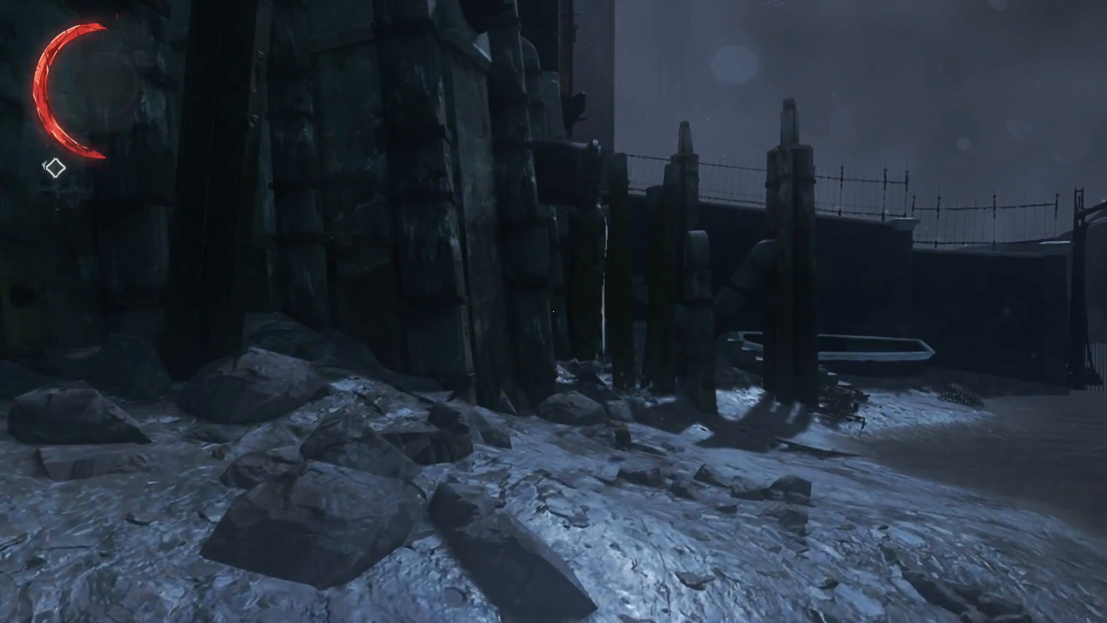
mouse_move(554, 311)
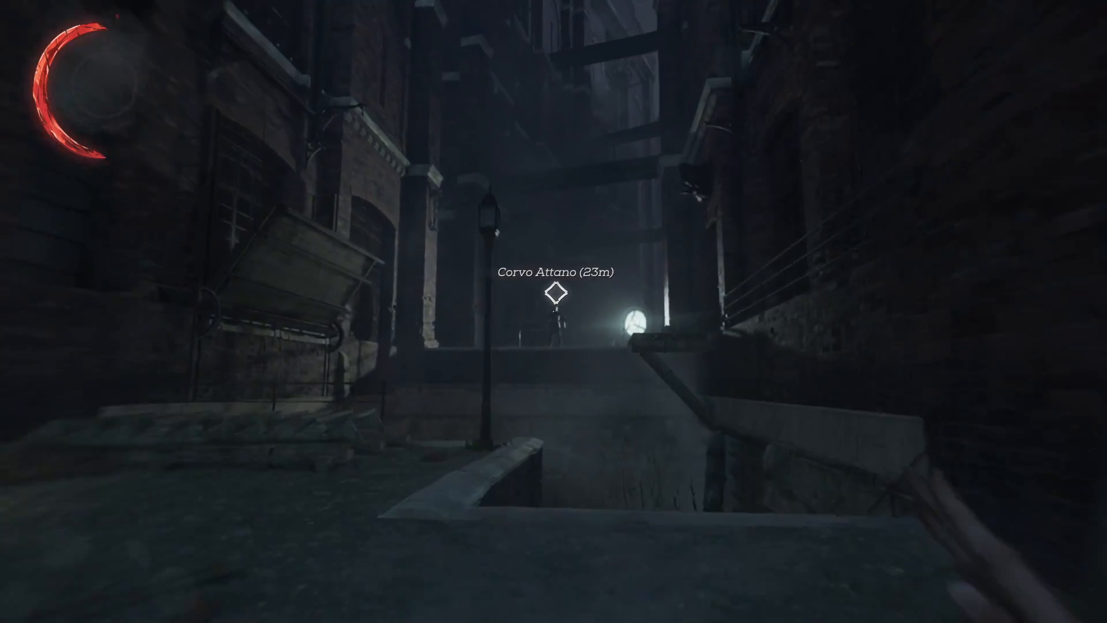
mouse_move(554, 311)
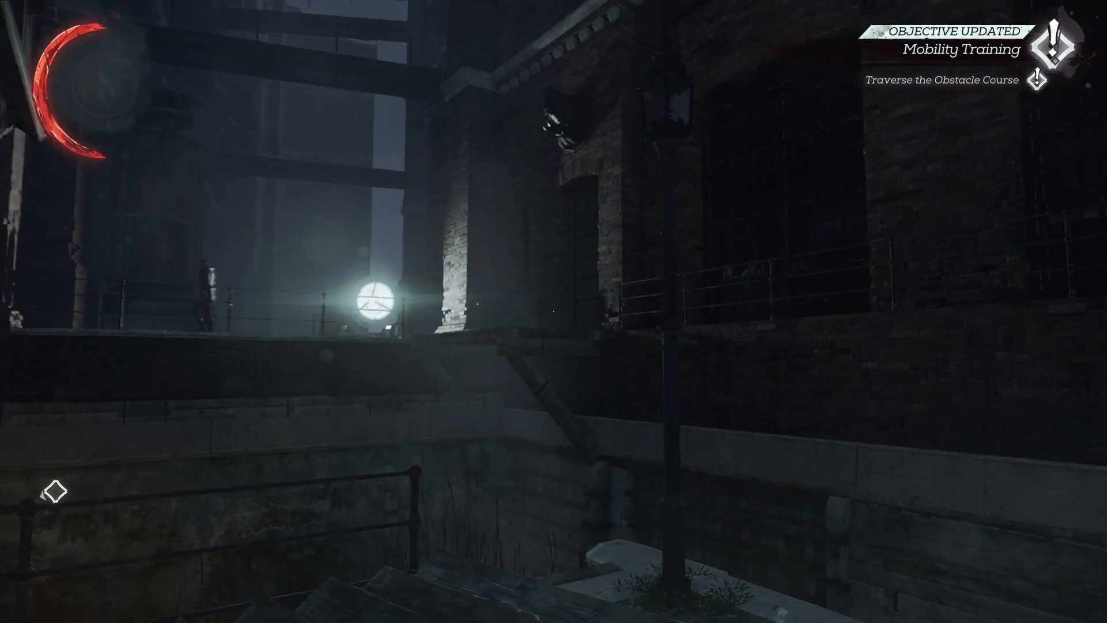
mouse_move(554, 312)
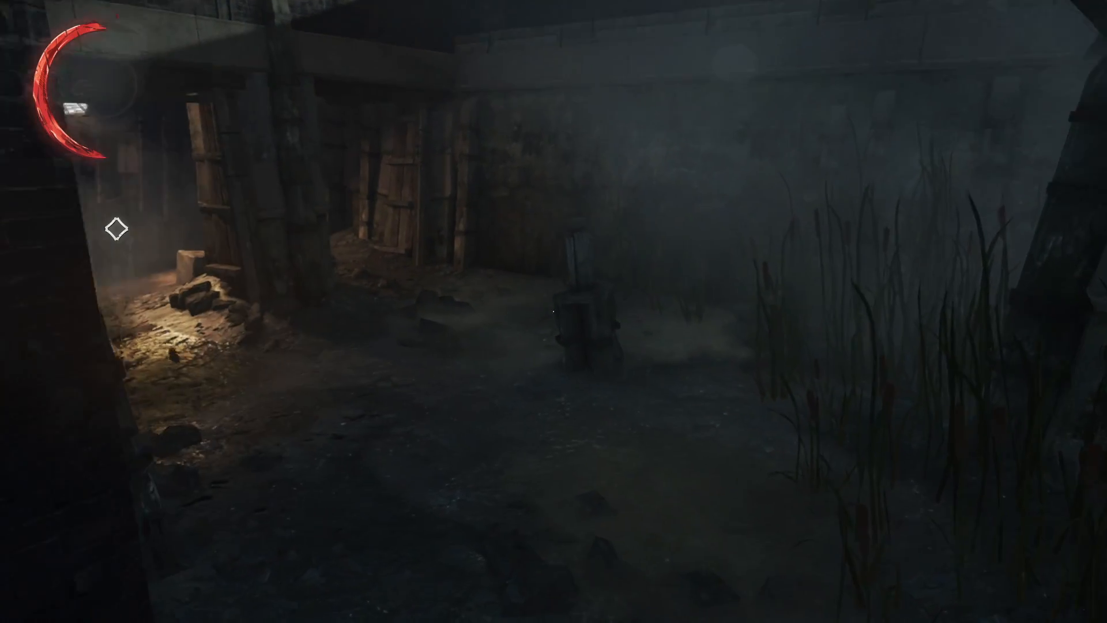
mouse_move(554, 311)
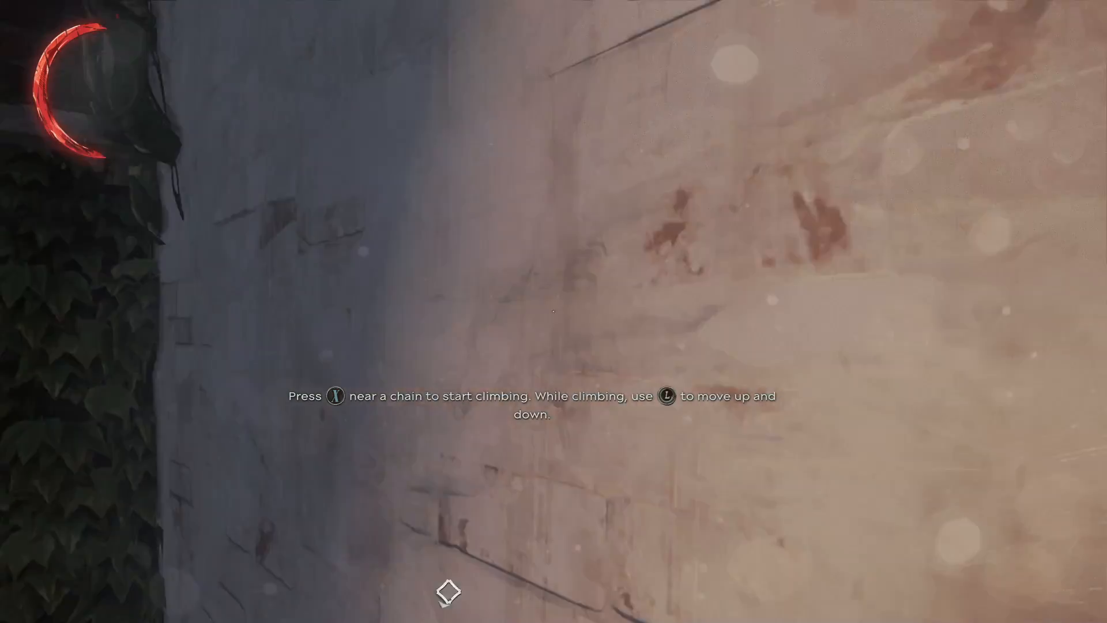
mouse_move(554, 312)
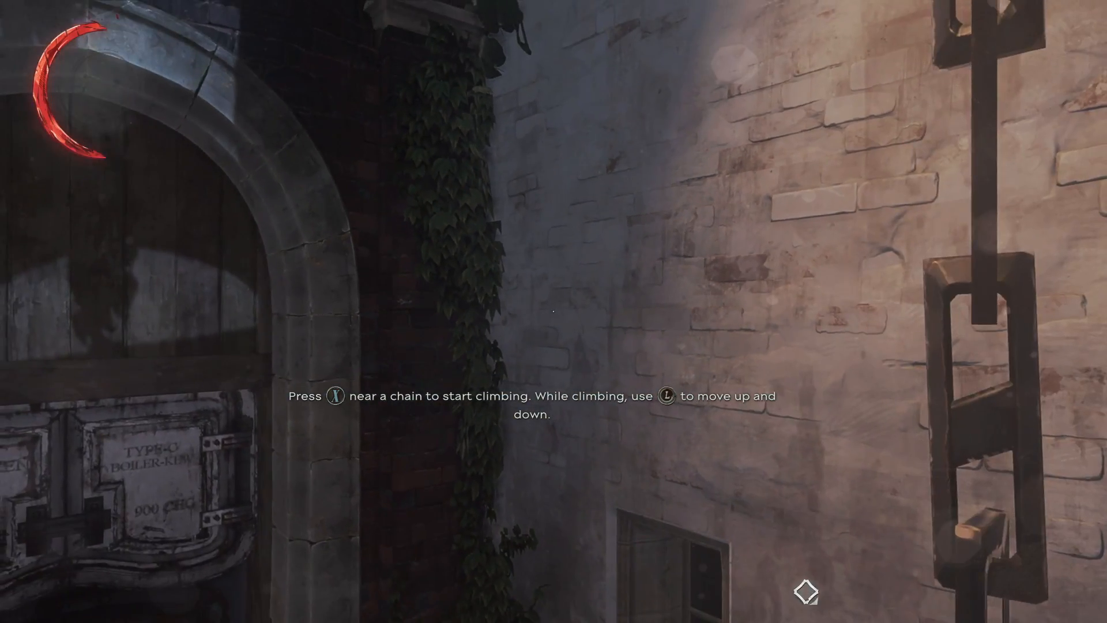